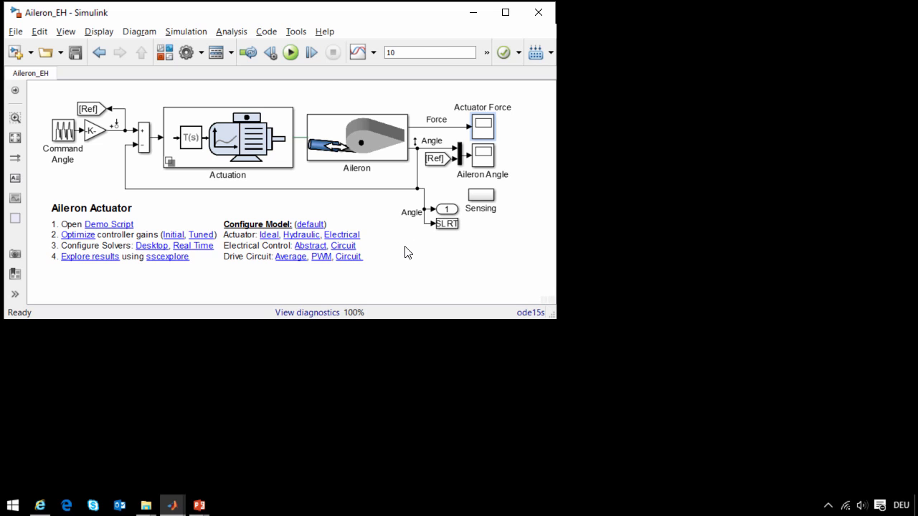
# Drill into Actuation's Electromechanical variant and select the DC Motor block
pyautogui.doubleClick(357, 140)
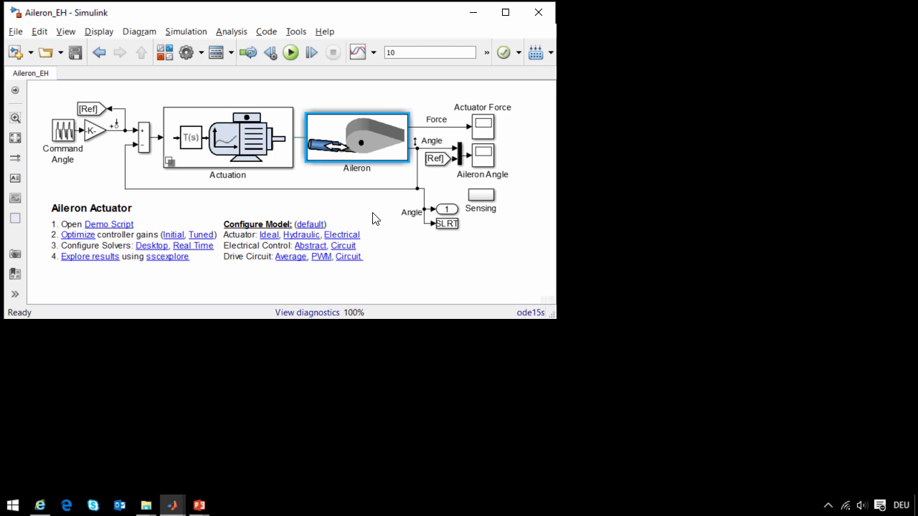
pyautogui.doubleClick(227, 138)
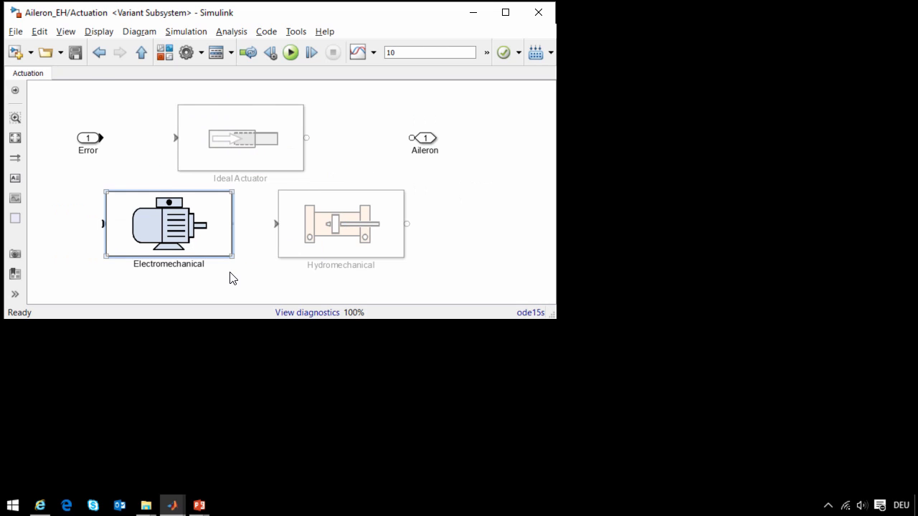
pyautogui.doubleClick(168, 224)
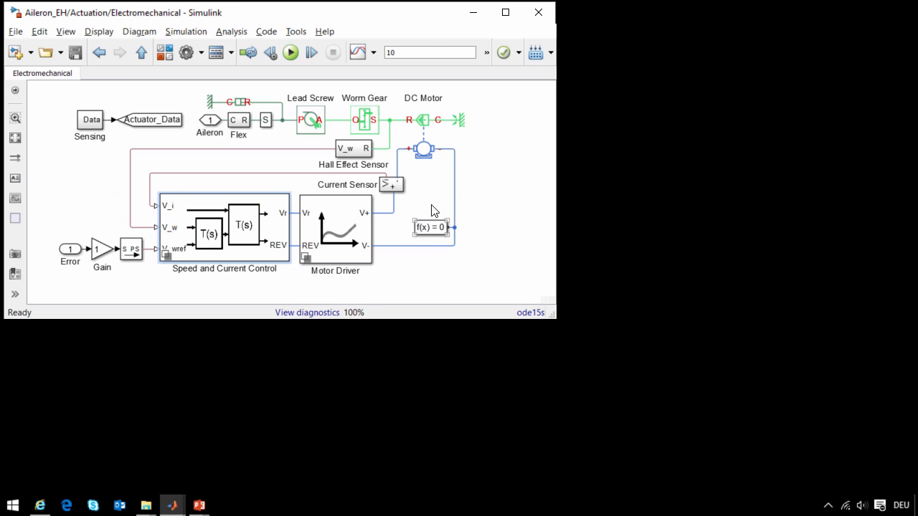
pyautogui.click(428, 149)
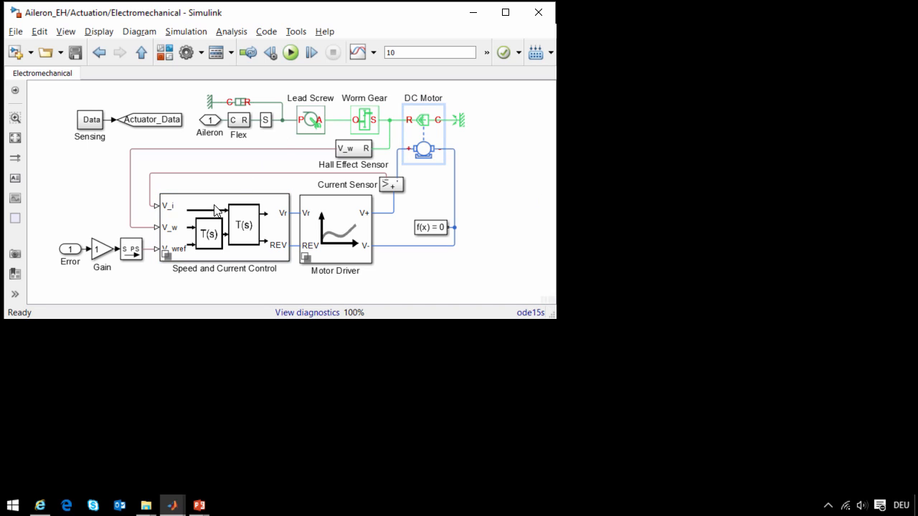
# Run the electromechanical model, showing Aileron Angle and Force scopes and 3D animation
pyautogui.press('alt+tab')
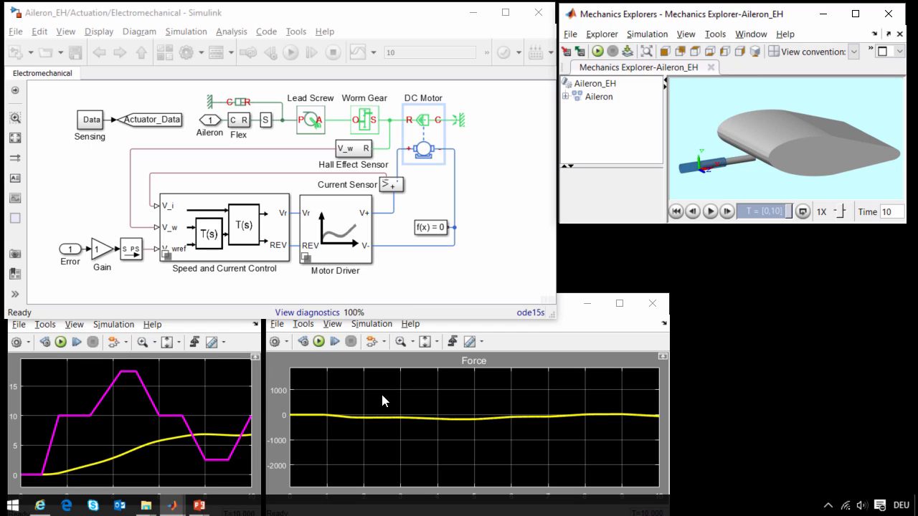
# Open Speed and Current Control and its Simulink controller variant
pyautogui.click(290, 52)
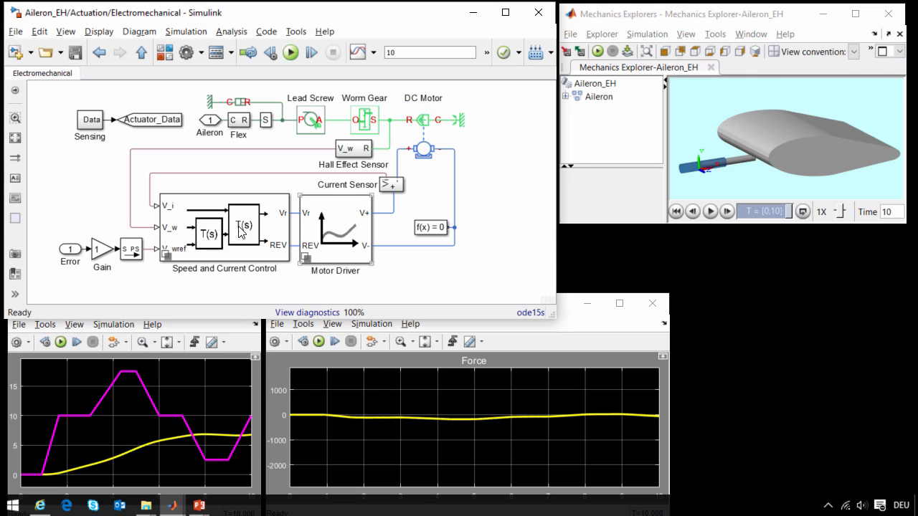
pyautogui.doubleClick(240, 229)
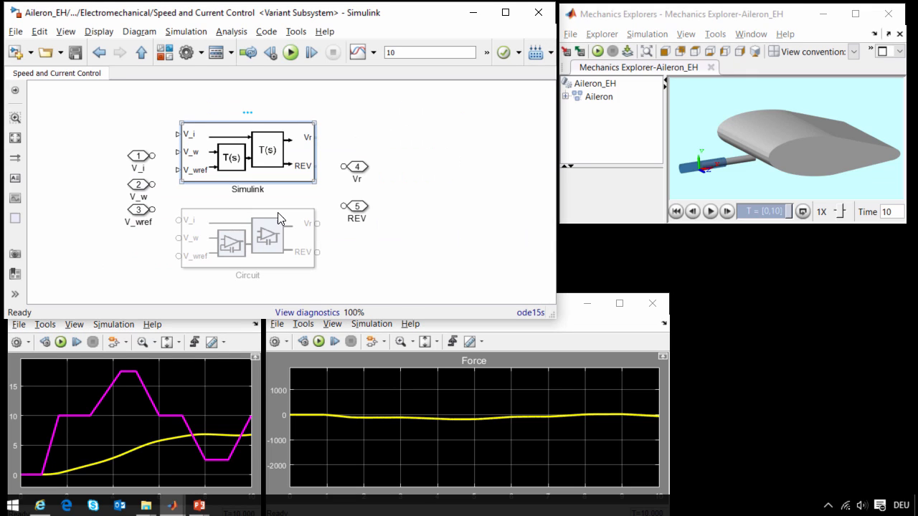
pyautogui.doubleClick(267, 149)
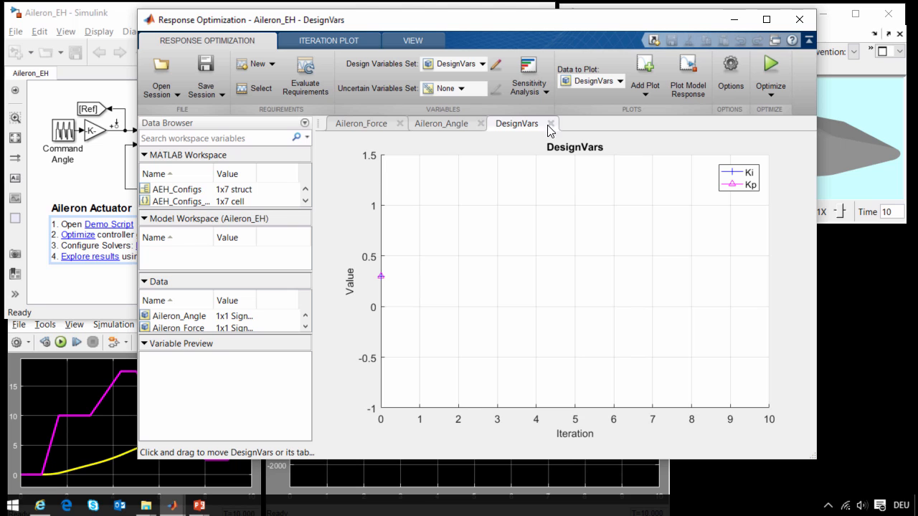
# Dock the DesignVars plot beside the angle and force plots and preview AEH_Configs
pyautogui.moveTo(516, 123); pyautogui.dragTo(692, 237)
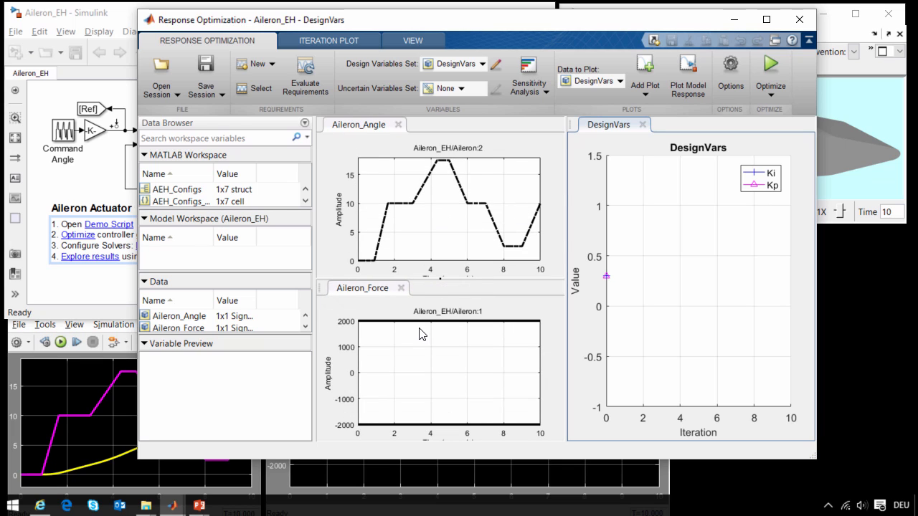
pyautogui.moveTo(379, 230)
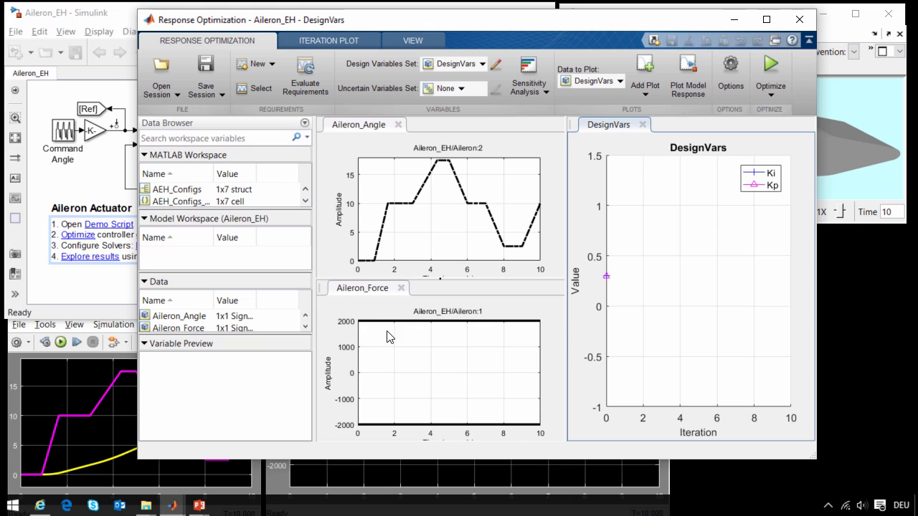
pyautogui.click(177, 188)
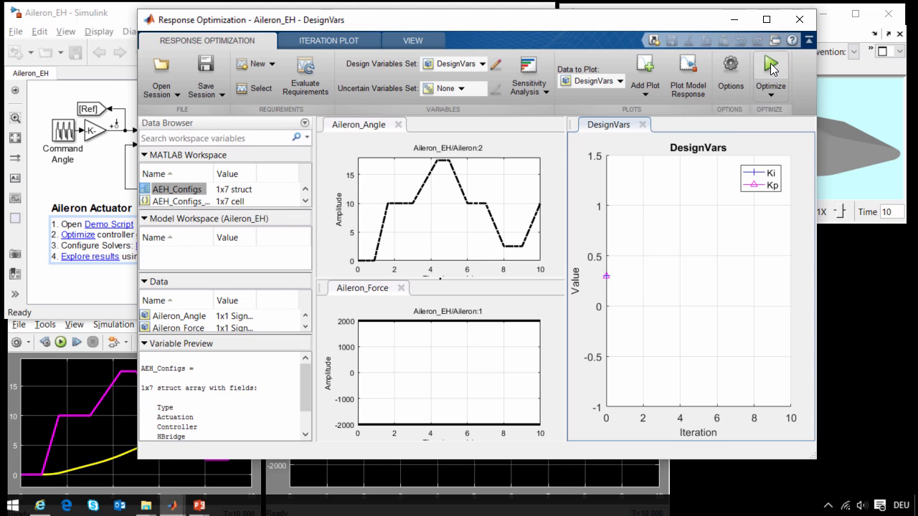
# Optimize Ki and Kp over six iterations, then close the progress report
pyautogui.click(771, 64)
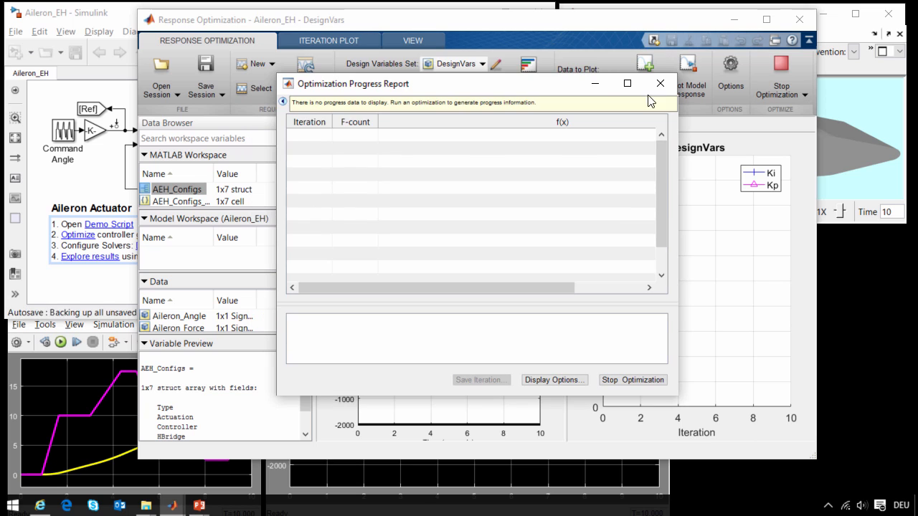
pyautogui.click(659, 83)
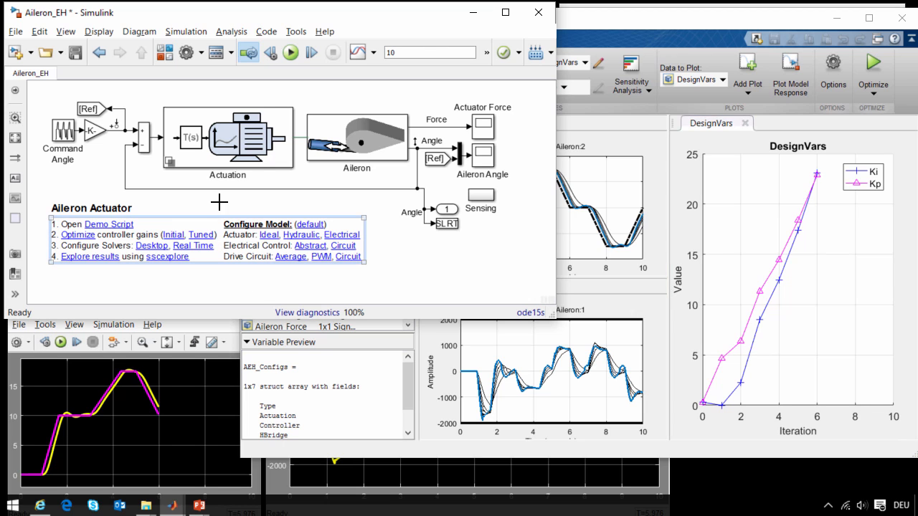
# Re-run the Aileron_EH model using the optimized Ki and Kp gains
pyautogui.click(290, 51)
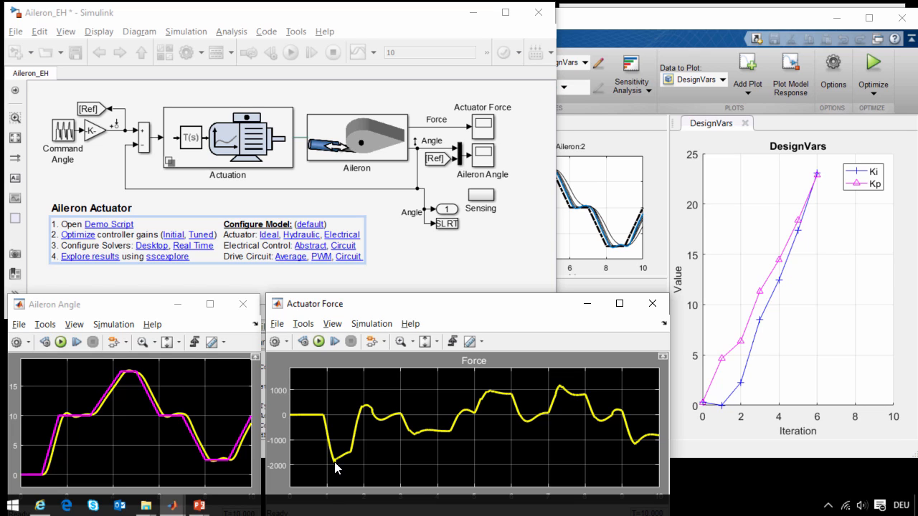
pyautogui.moveTo(346, 466)
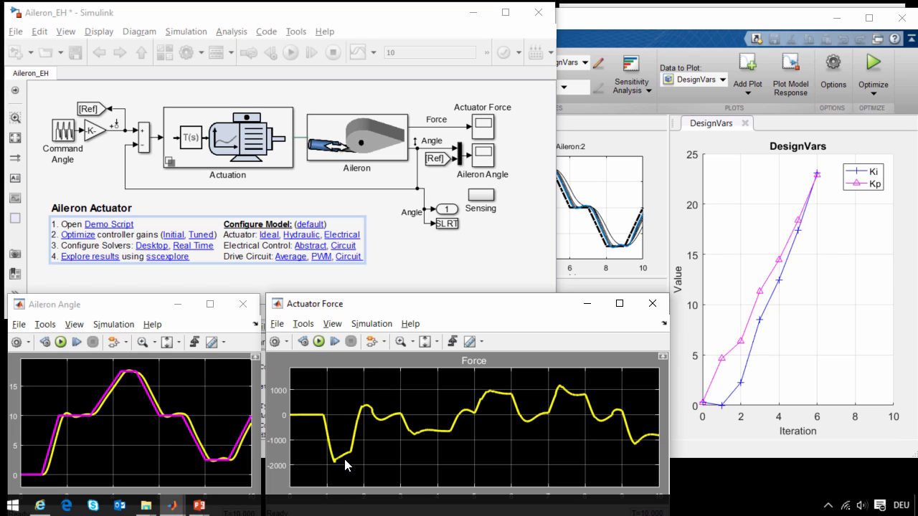